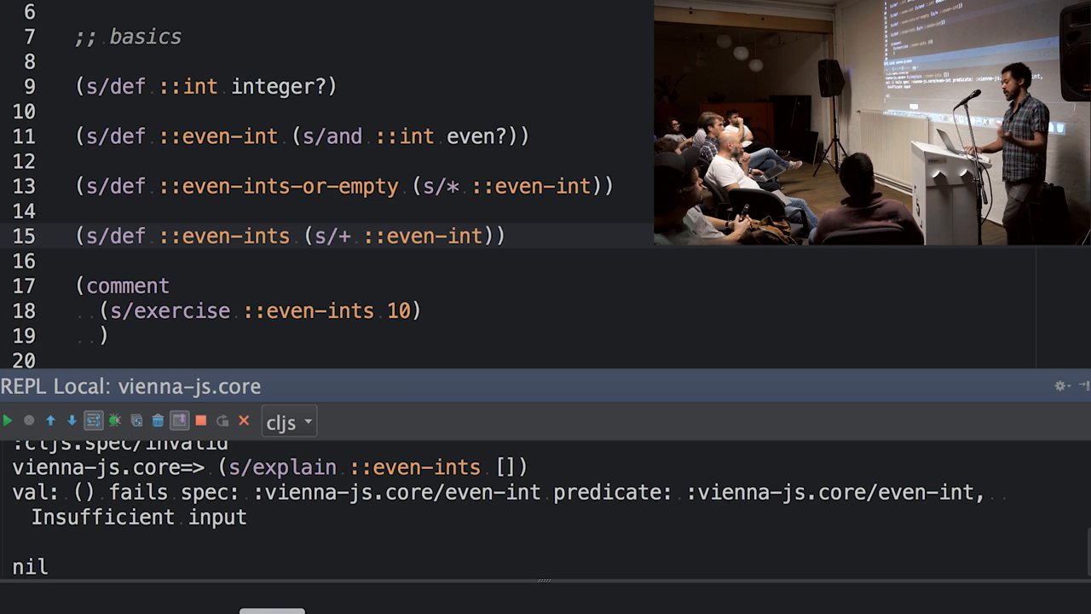
# Explain ::even-ints against [] and [2 "foo"] in the REPL
pyautogui.write('(s/explain ::even-ints [])')
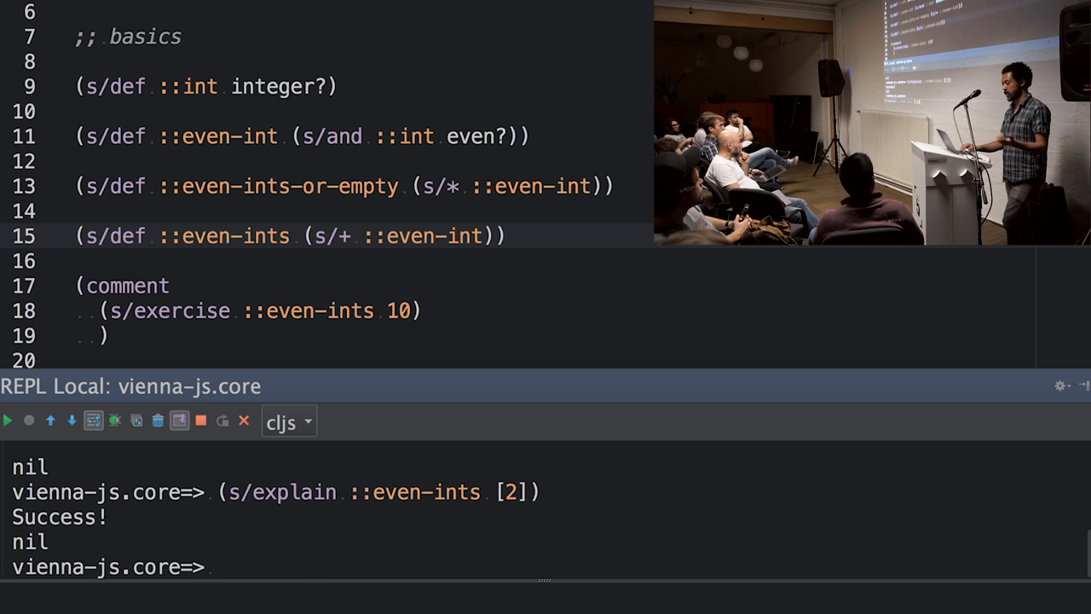
pyautogui.write('(s/explain ::even-ints [2 "foo"])')
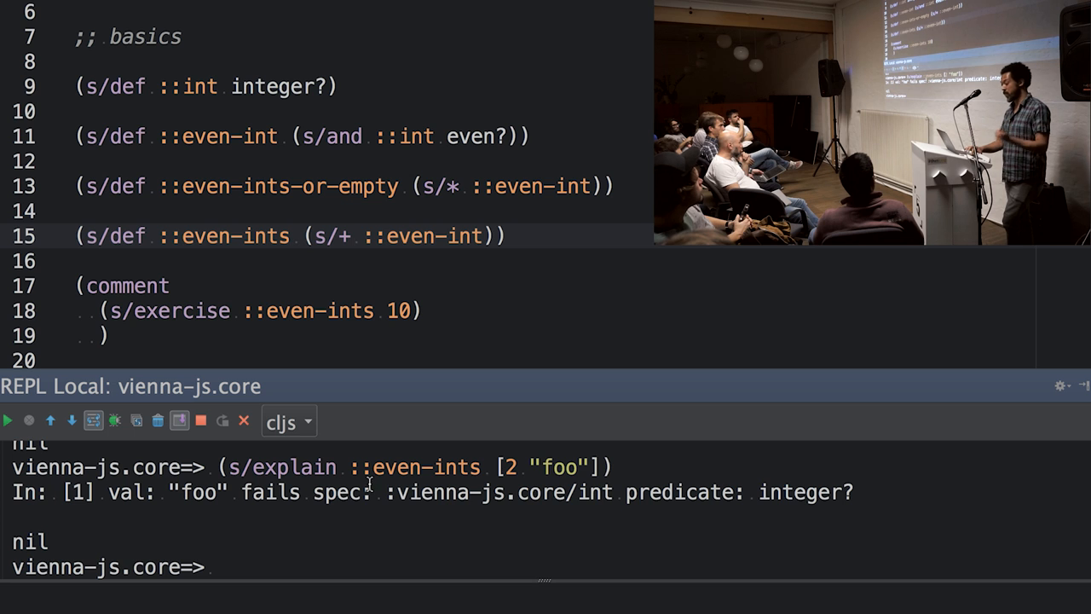
pyautogui.moveTo(731, 515)
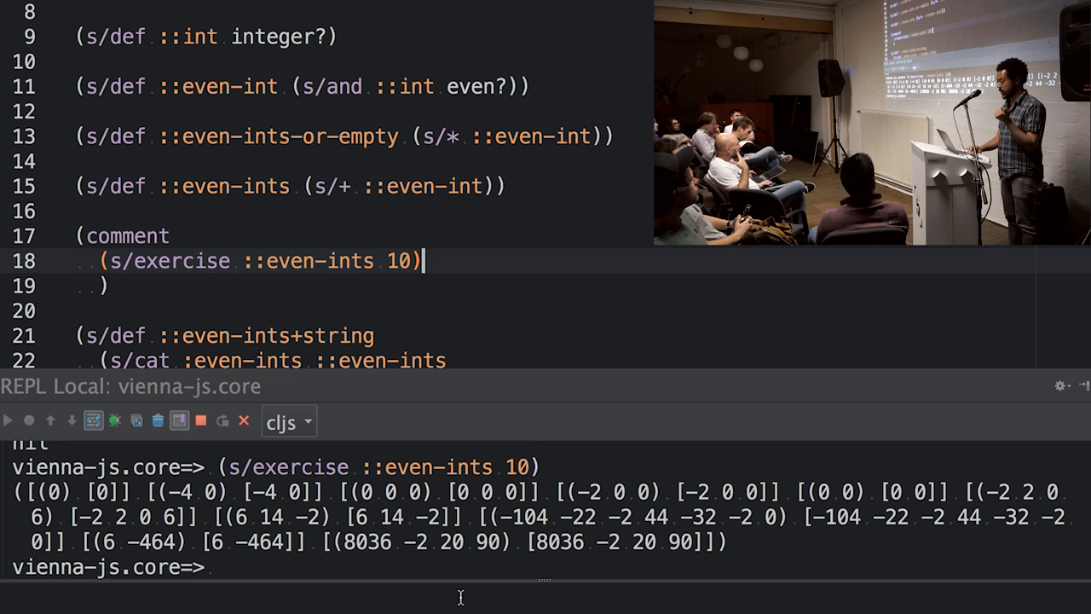
pyautogui.moveTo(347, 550)
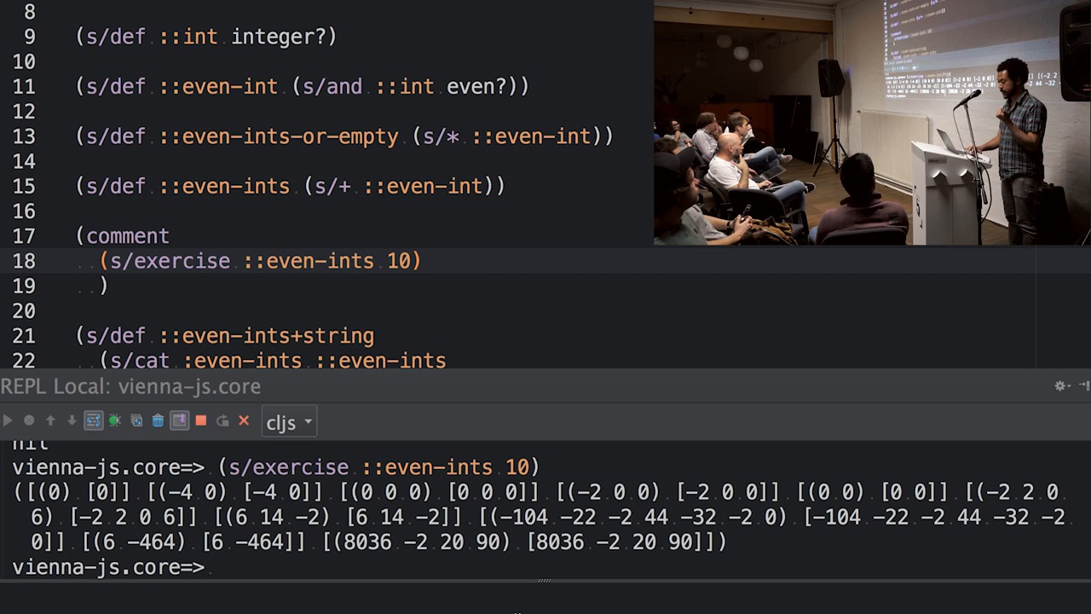
# Scroll down the spec file to the ::even-ints+string definition
pyautogui.scroll(-3)
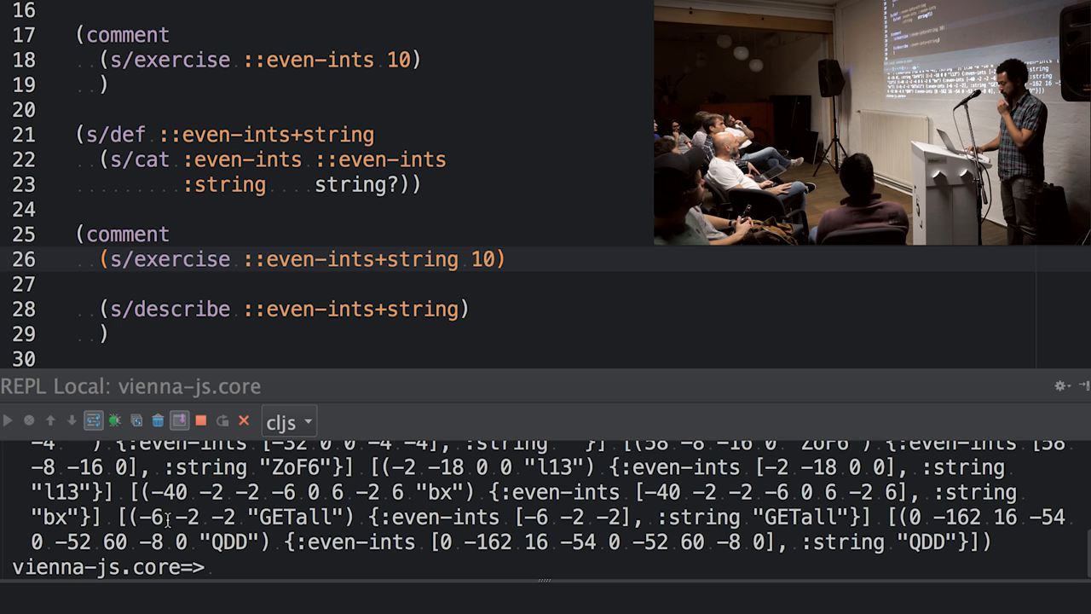
pyautogui.moveTo(303, 517)
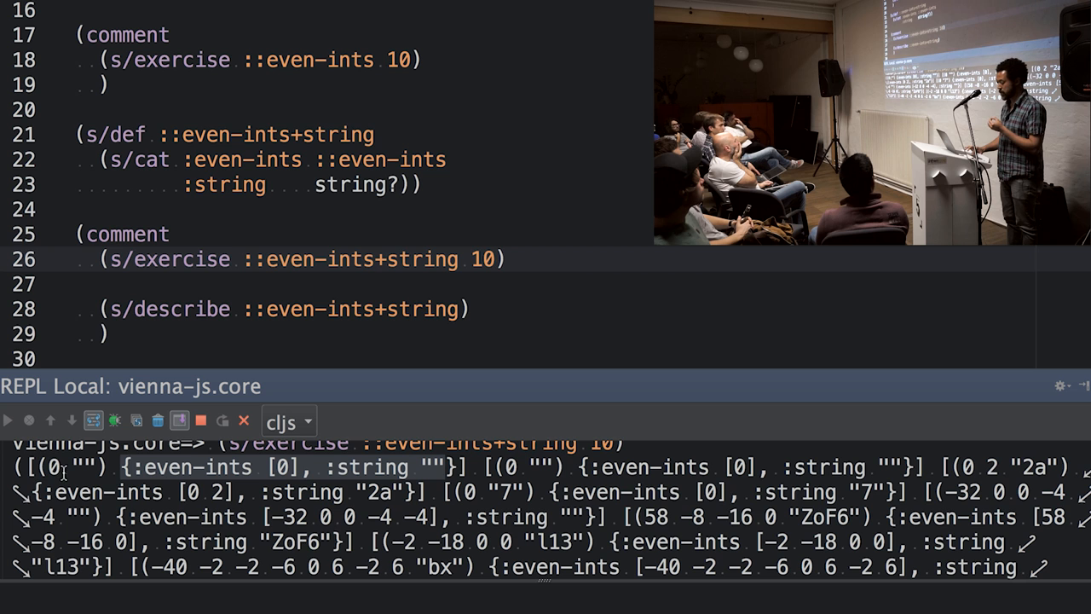
pyautogui.moveTo(256, 467)
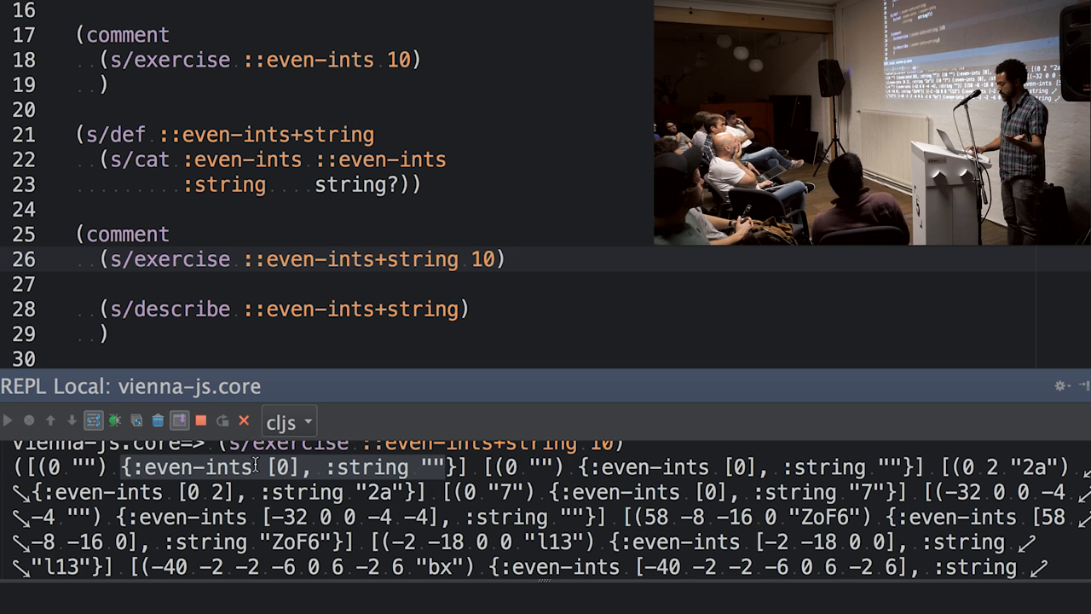
pyautogui.scroll(-3)
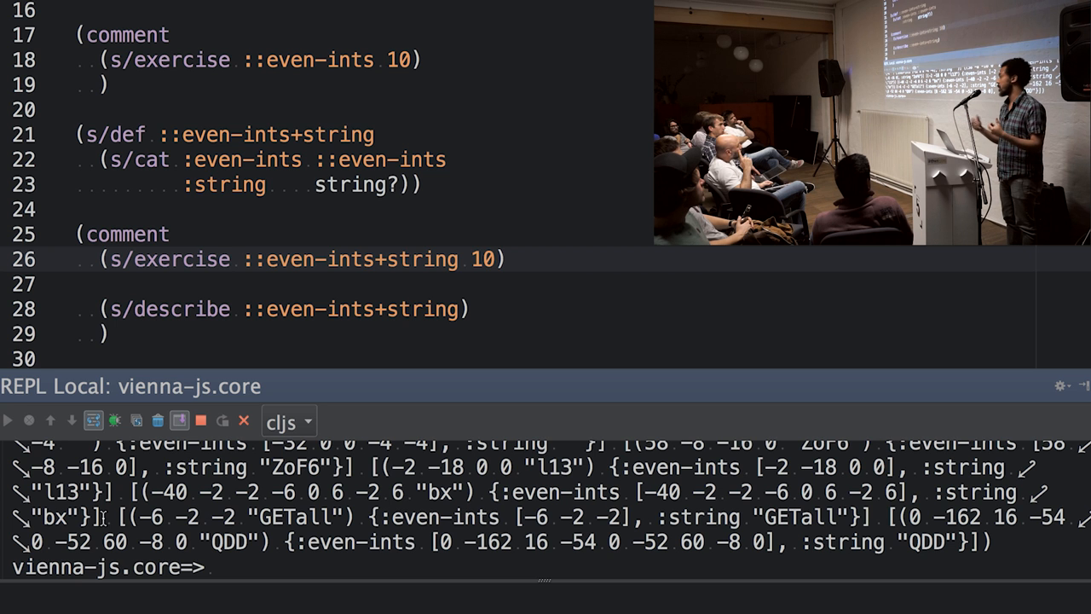
pyautogui.moveTo(28, 88)
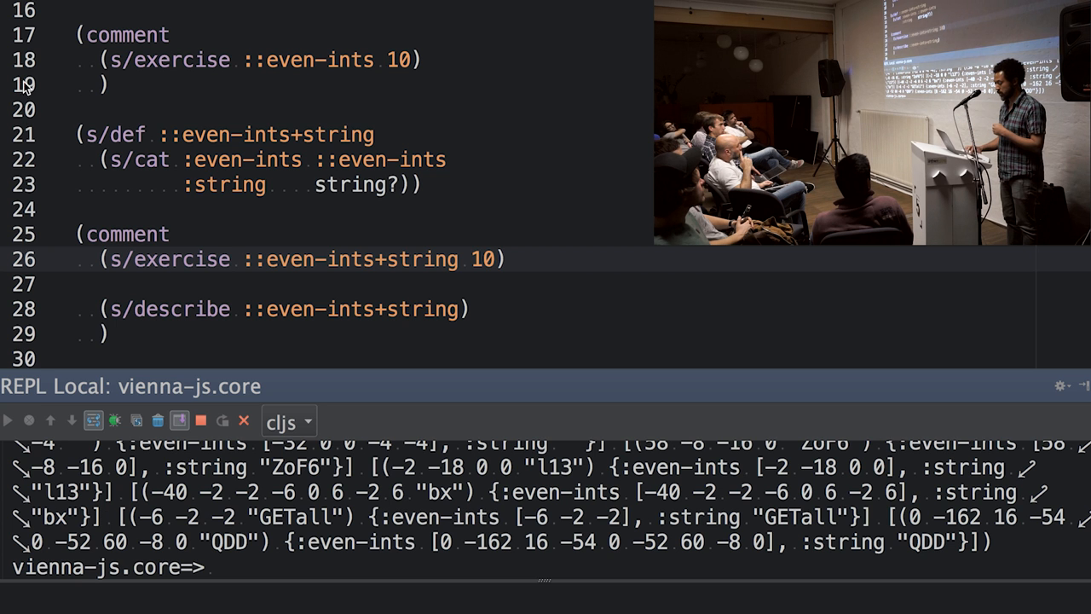
pyautogui.scroll(-3)
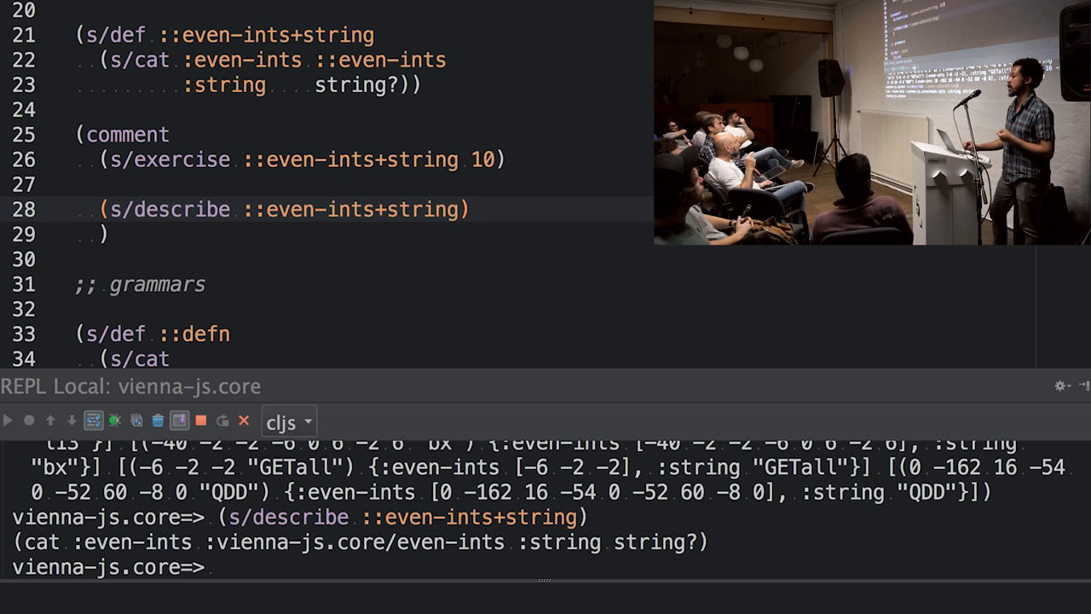
pyautogui.moveTo(533, 334)
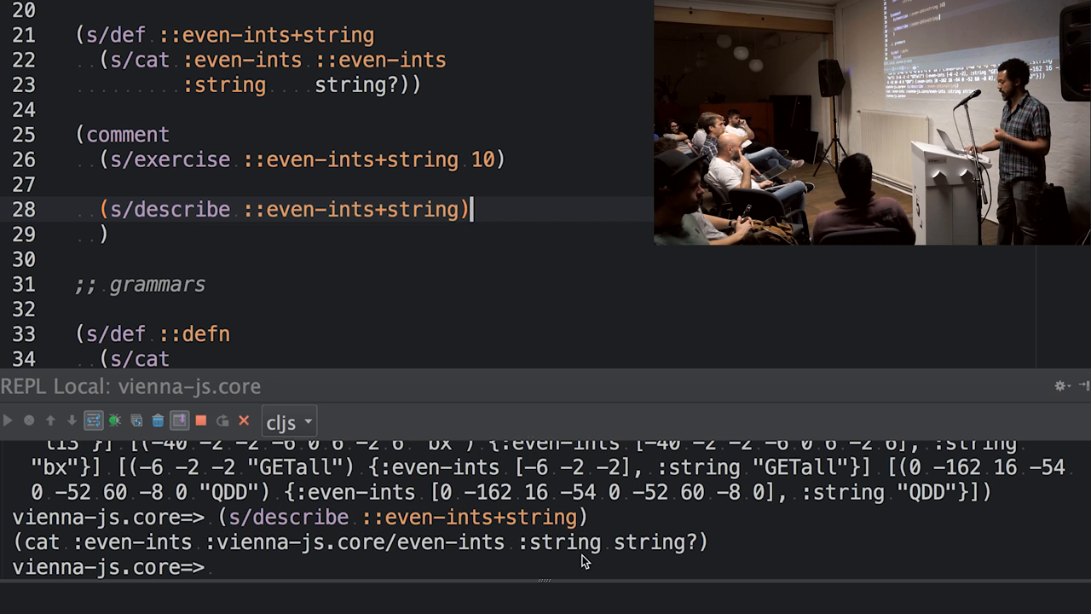
# Scroll down through the grammars section to the ::defn spec
pyautogui.scroll(-3)
pyautogui.write('(defn foo [a b] (+ a b))')
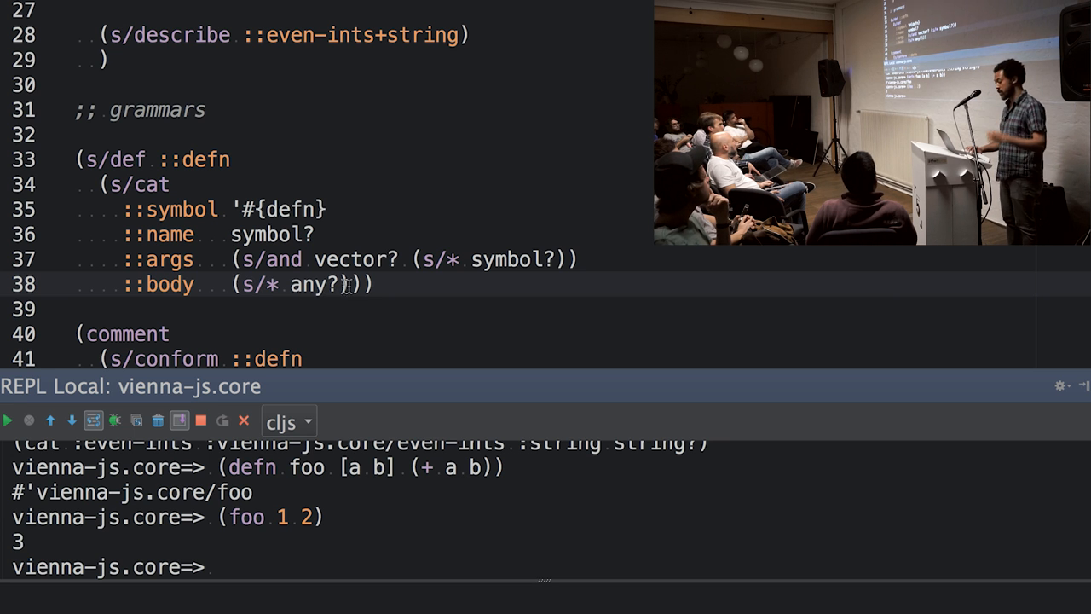
pyautogui.scroll(-3)
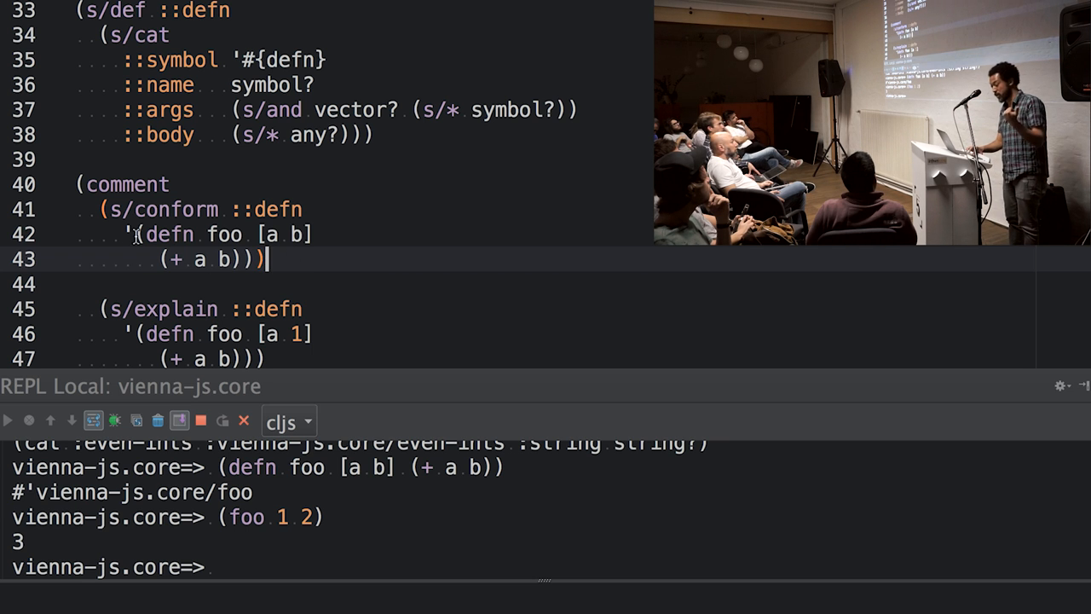
pyautogui.moveTo(294, 274)
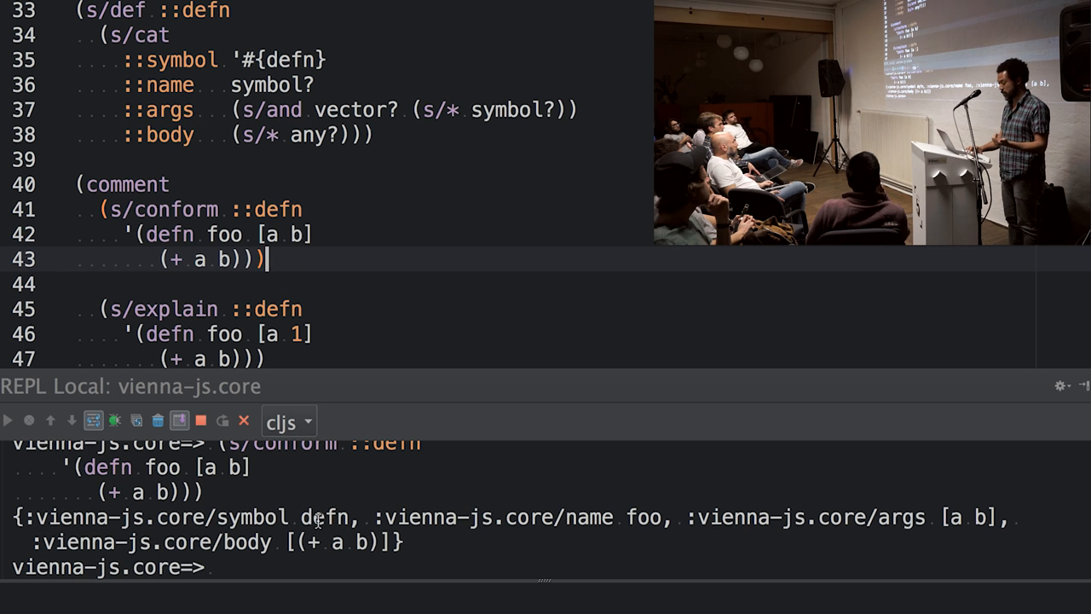
pyautogui.moveTo(652, 521)
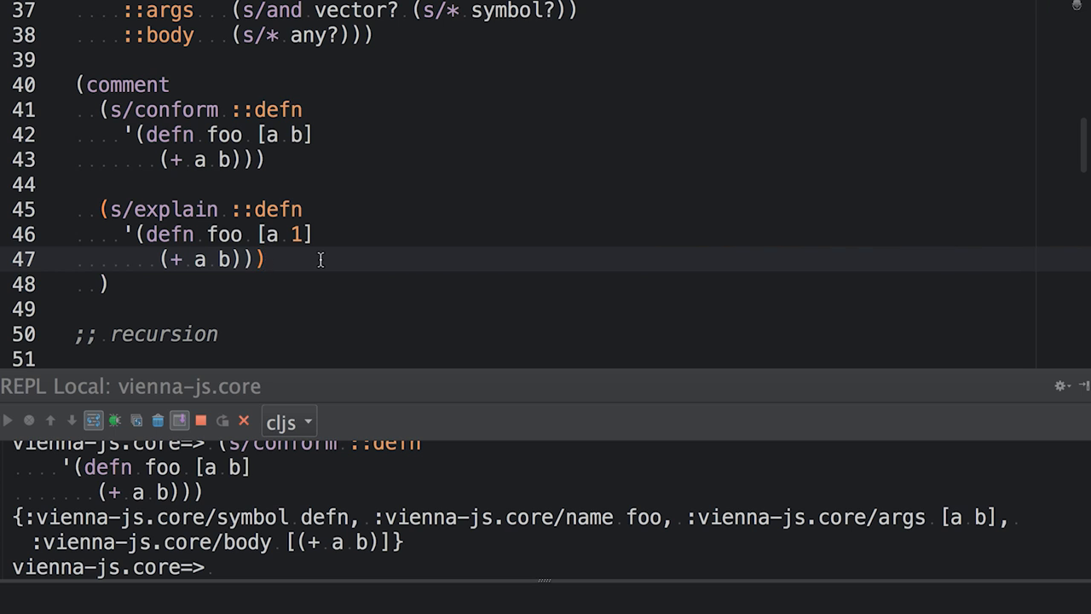
pyautogui.moveTo(296, 235)
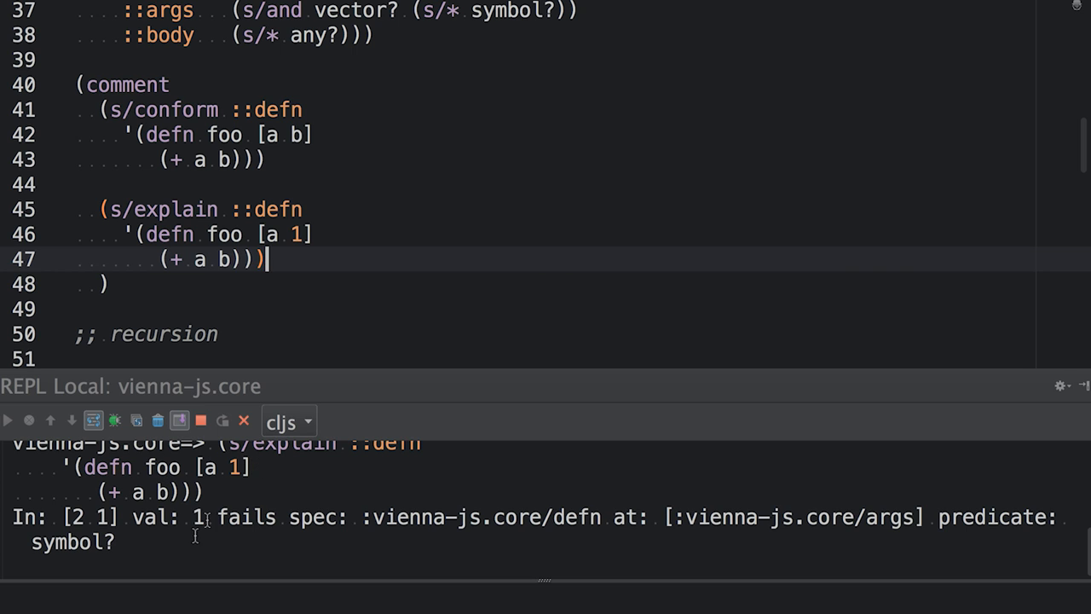
pyautogui.moveTo(637, 523)
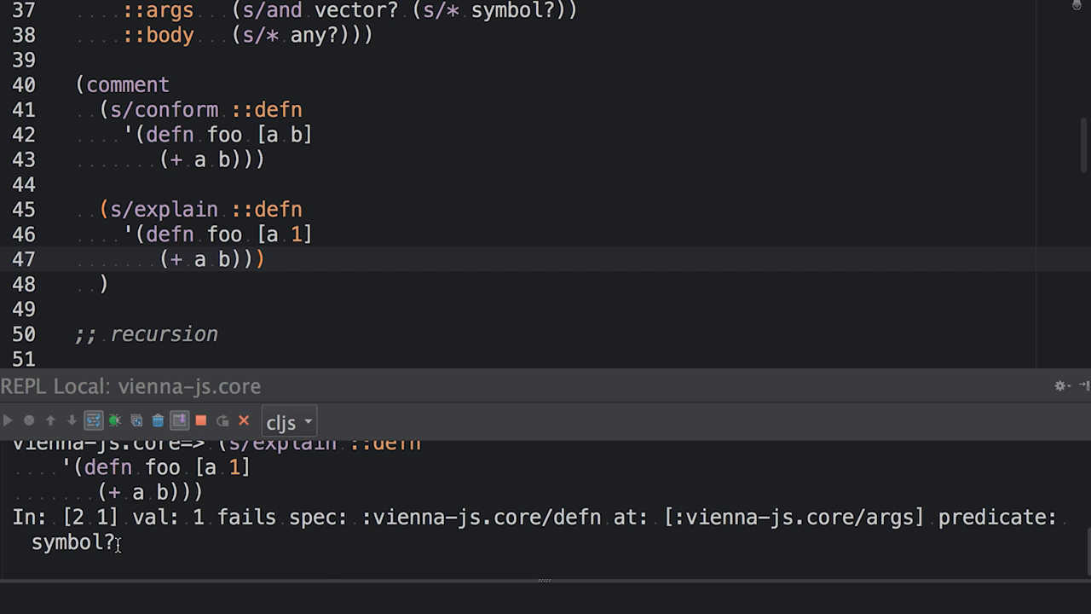
pyautogui.moveTo(211, 411)
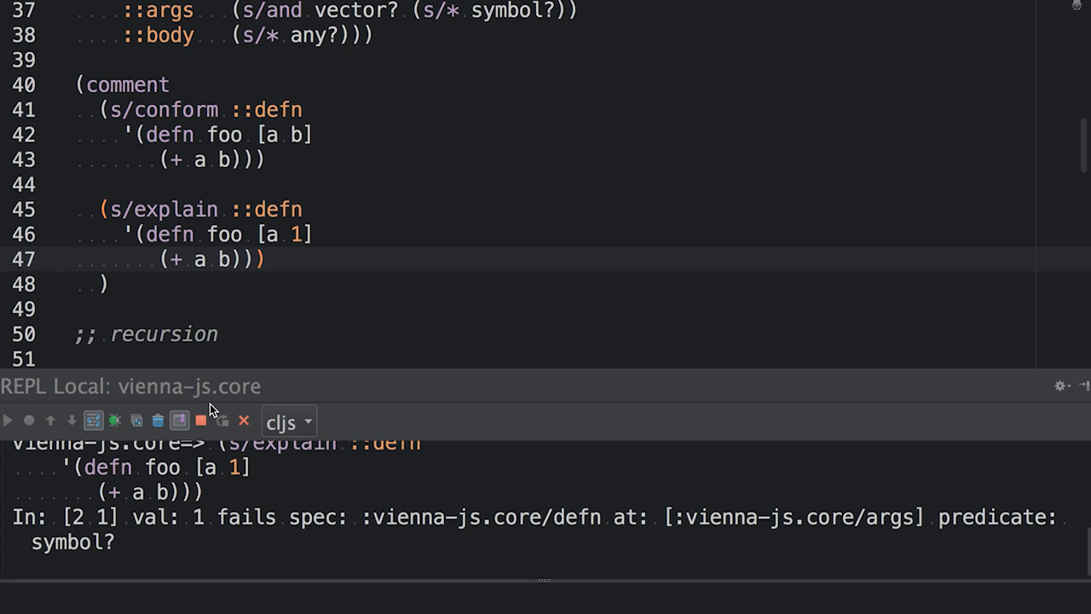
pyautogui.moveTo(228, 407)
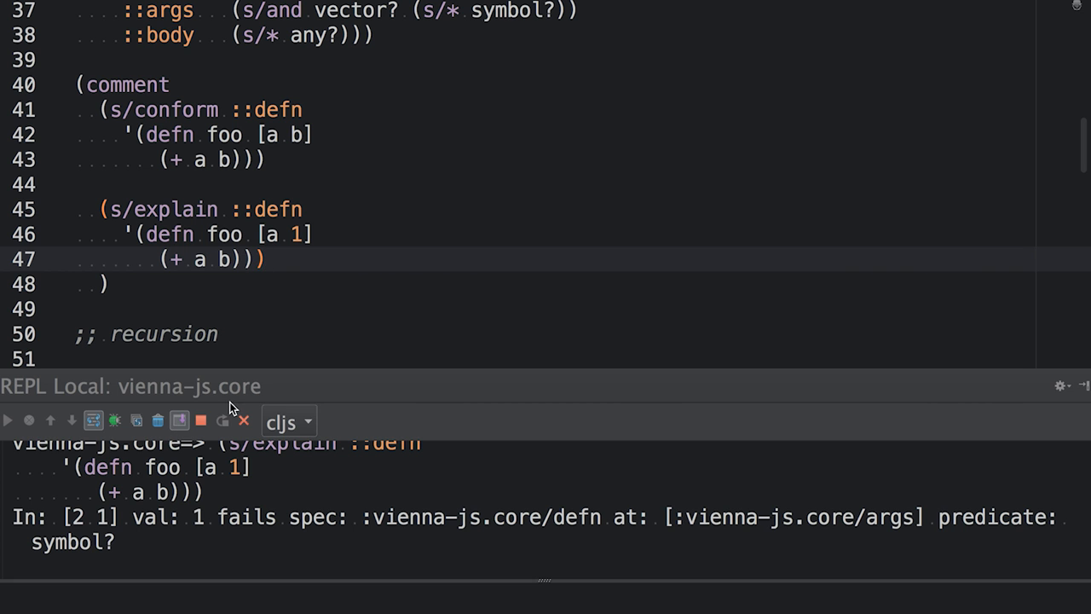
pyautogui.scroll(-3)
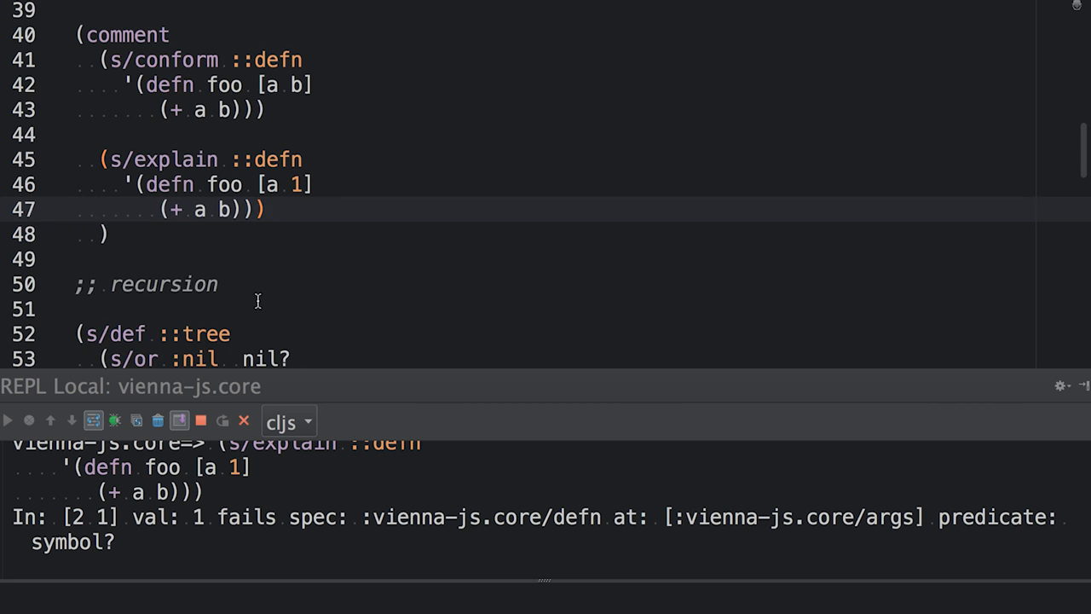
pyautogui.scroll(-3)
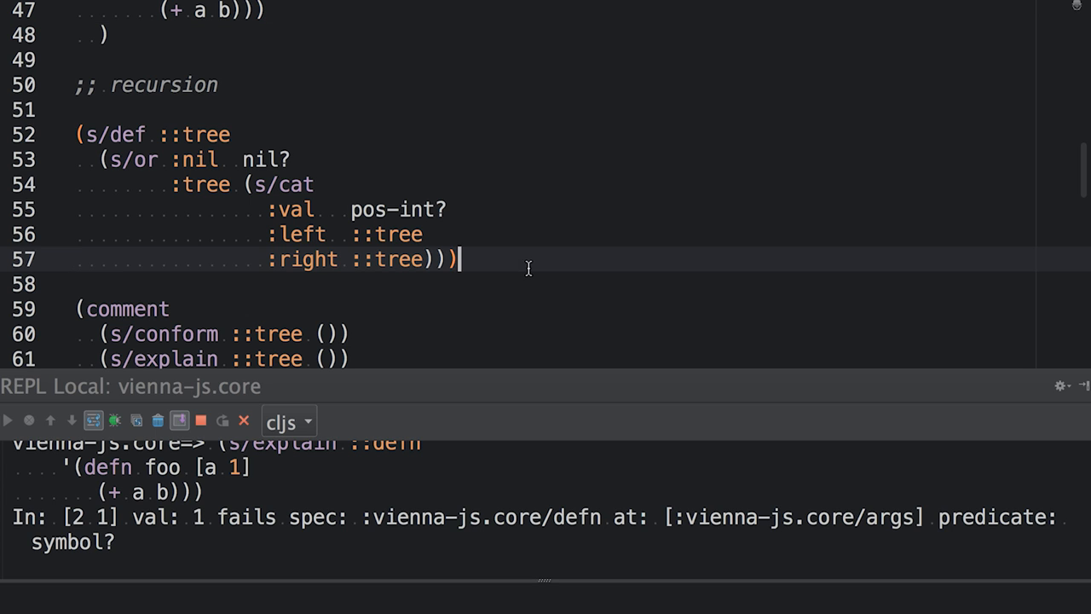
pyautogui.moveTo(164, 167)
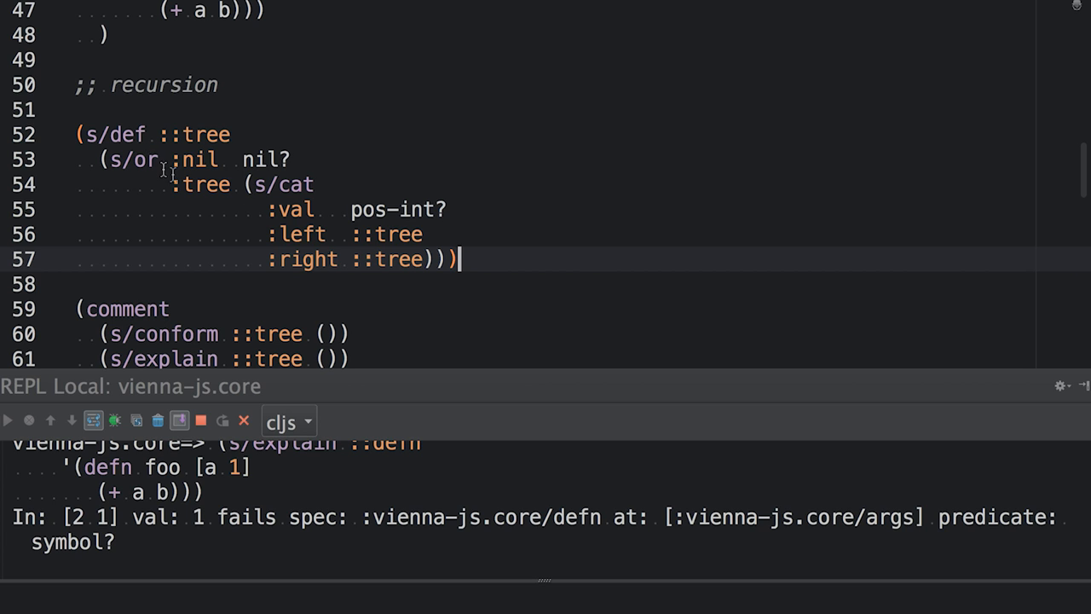
pyautogui.moveTo(213, 184)
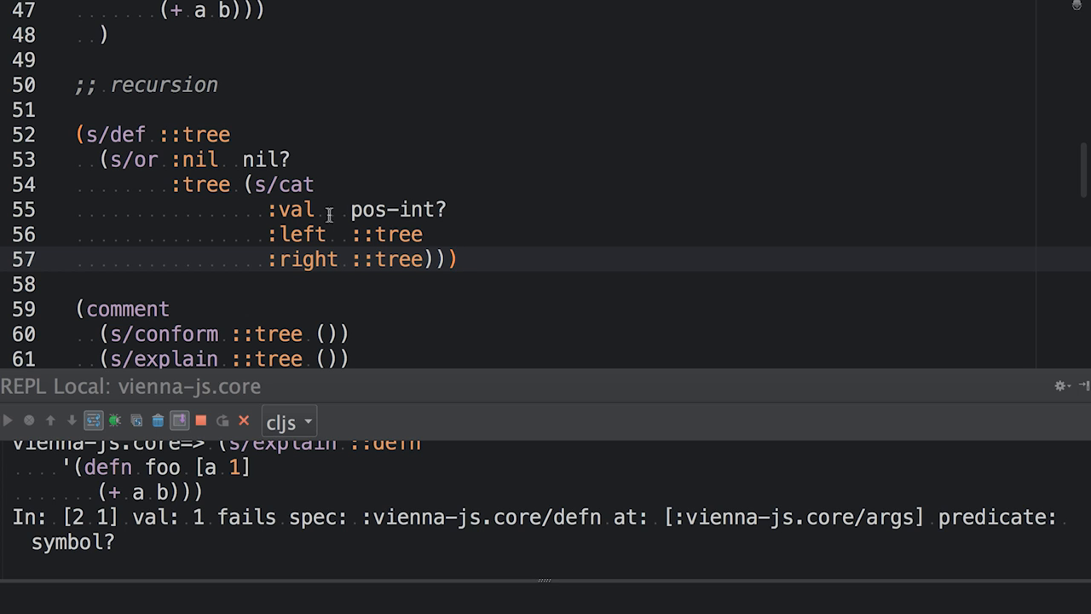
pyautogui.moveTo(286, 235)
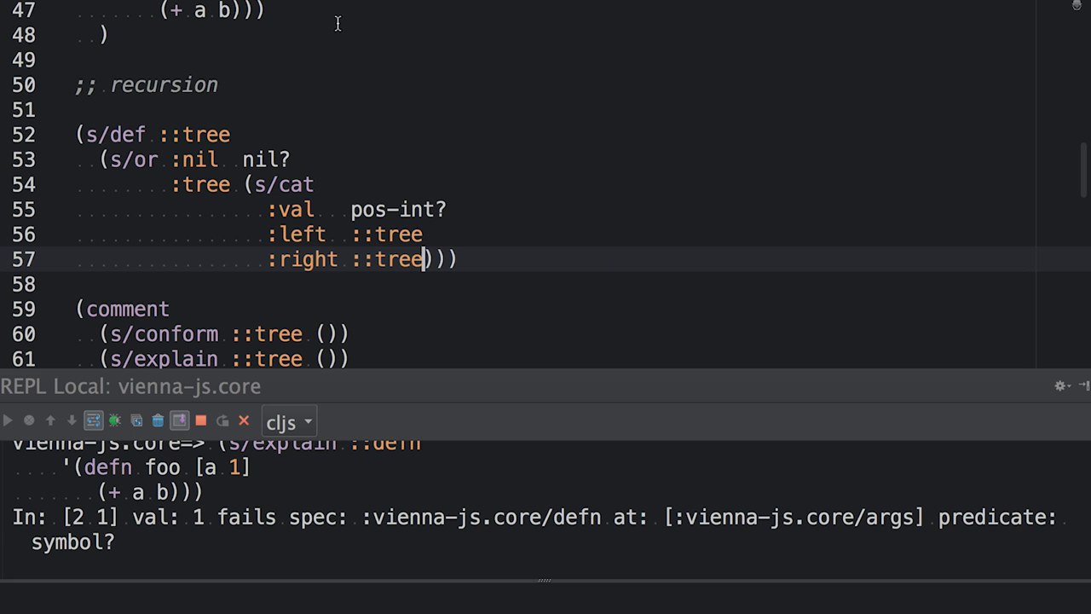
pyautogui.scroll(-3)
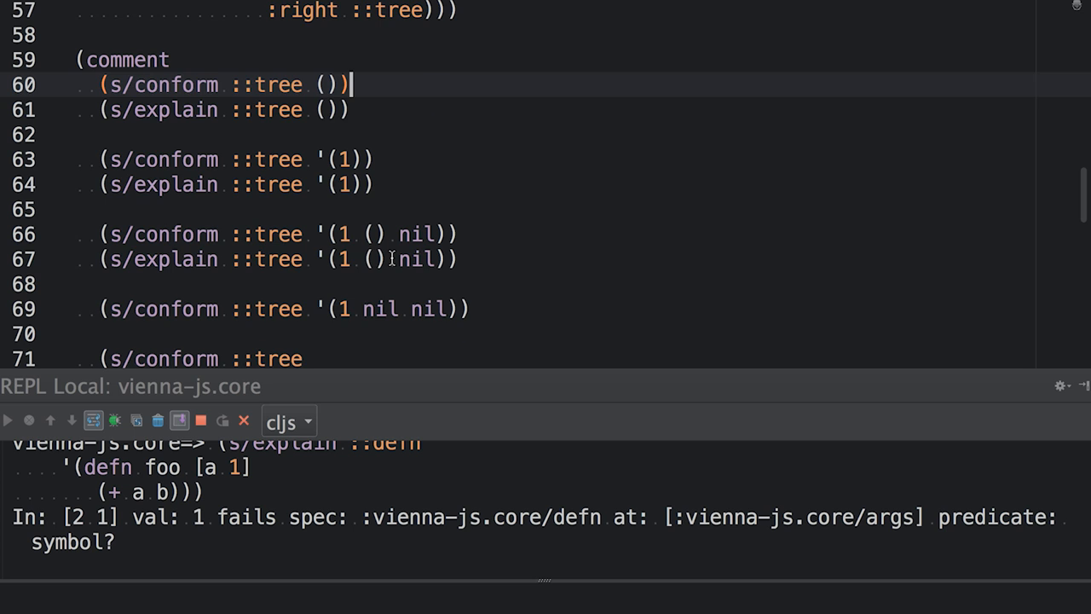
# Scroll down to the nested tree example '(1 (2 nil nil) (3 nil nil))
pyautogui.scroll(-3)
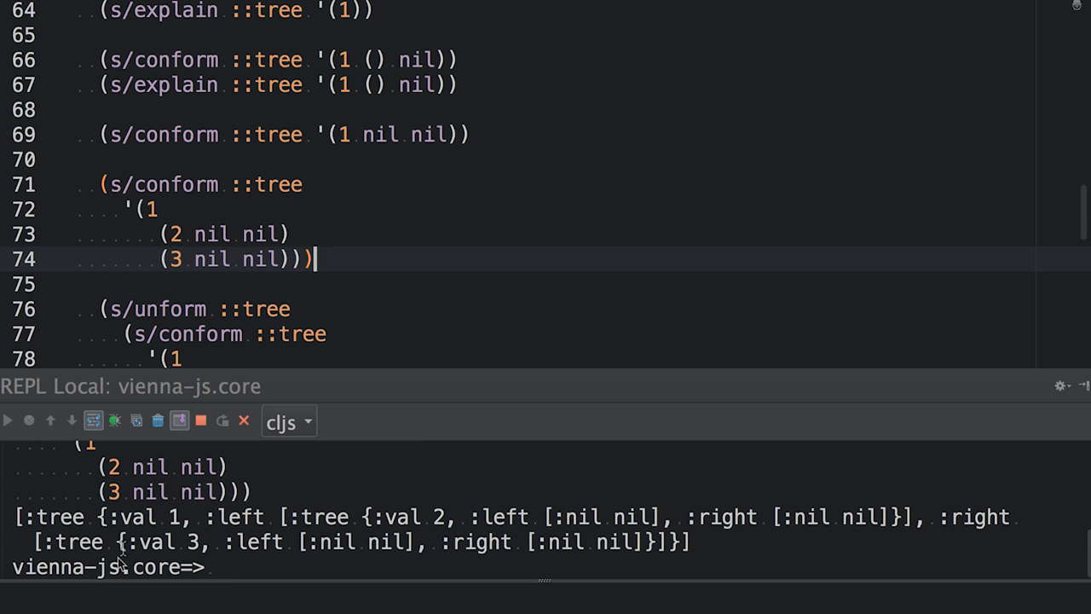
pyautogui.moveTo(124, 537)
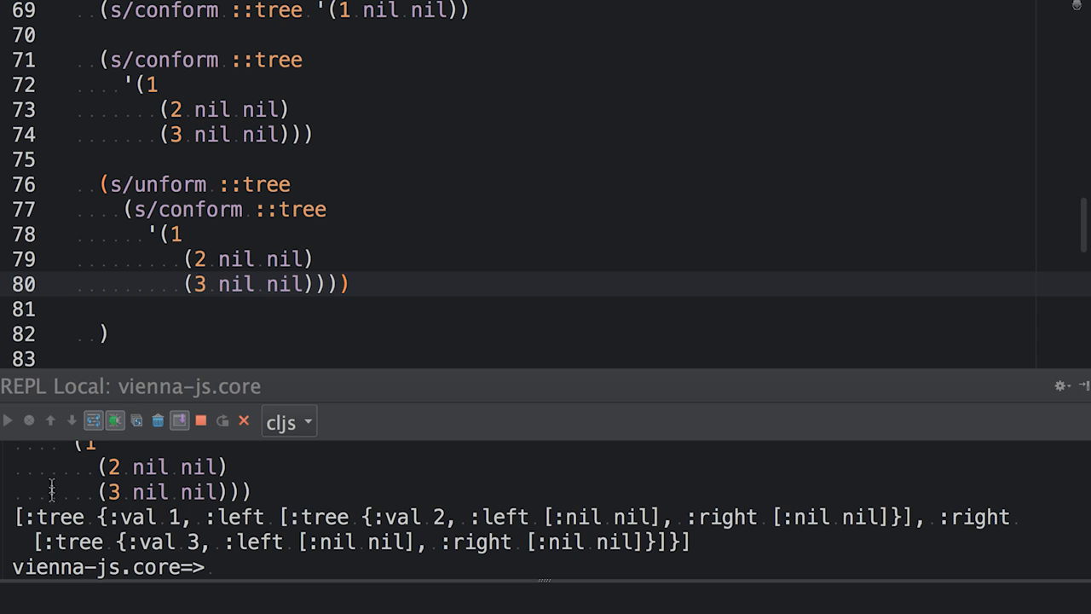
pyautogui.moveTo(171, 184)
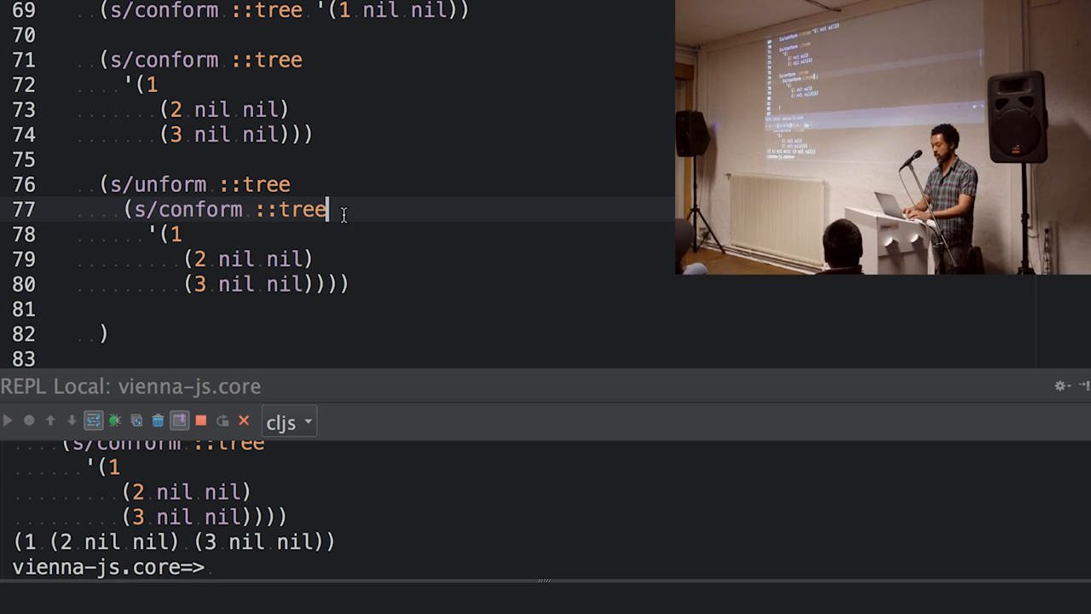
# Type '-v1' and 'v2' into the unform ::tree round-trip code
pyautogui.write('-v1')
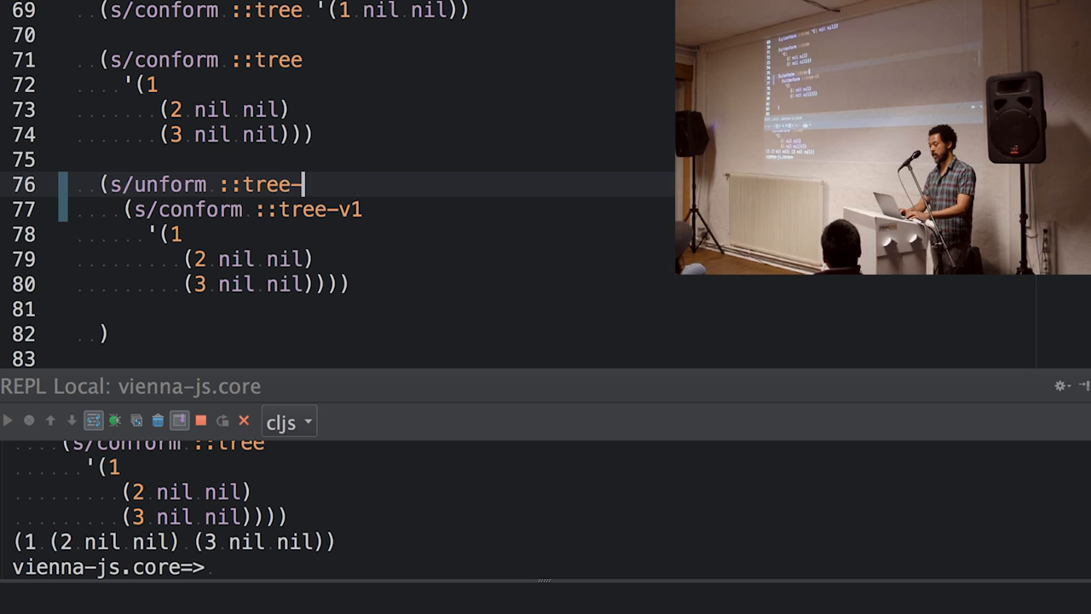
pyautogui.write('v2')
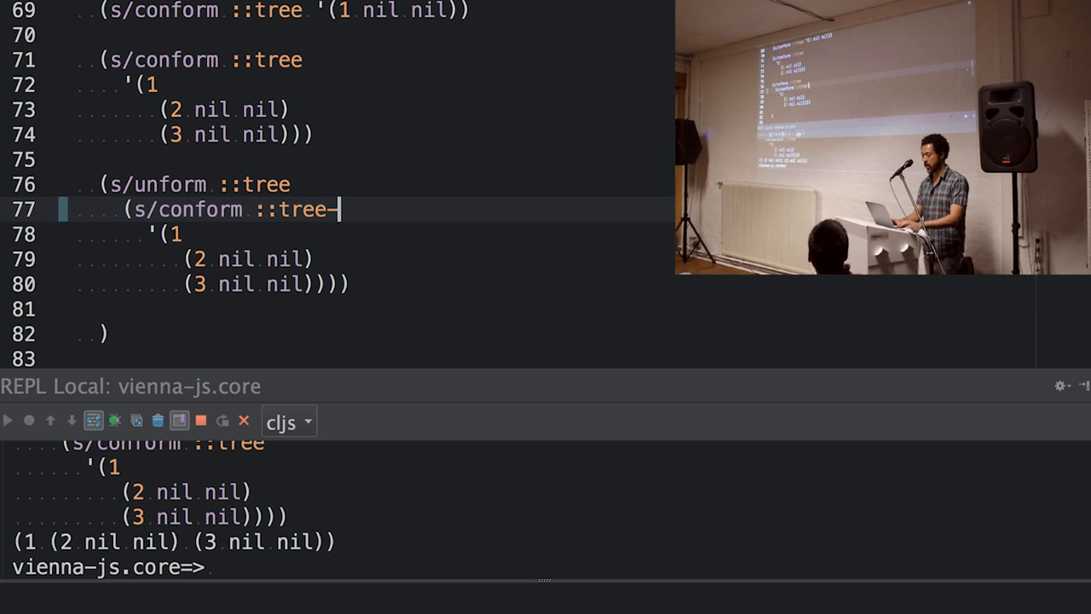
# Scroll down to the ::age and ::person key spec definitions
pyautogui.scroll(-3)
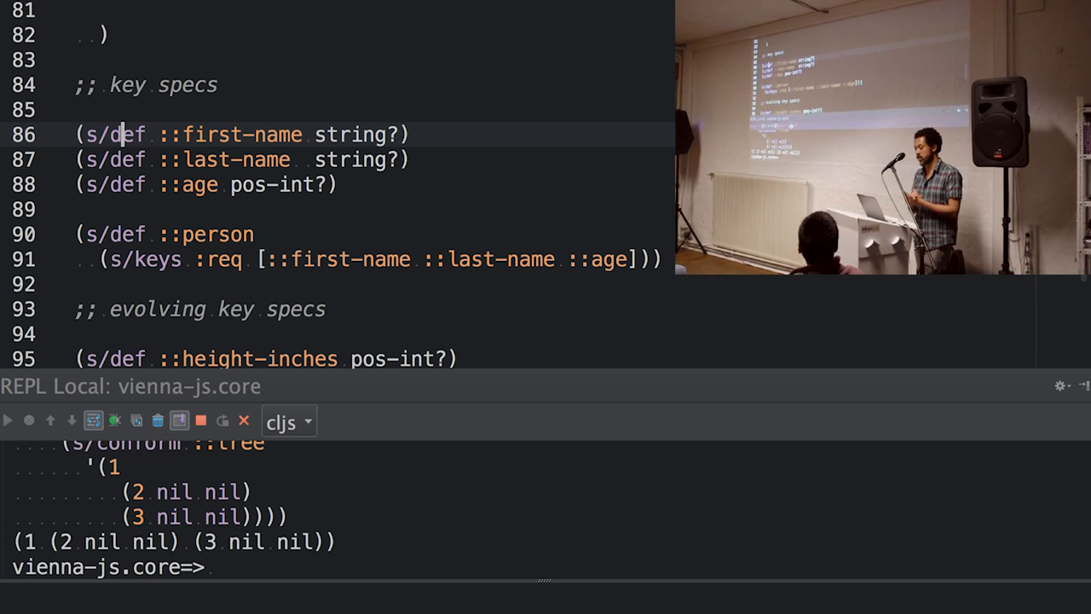
pyautogui.moveTo(515, 156)
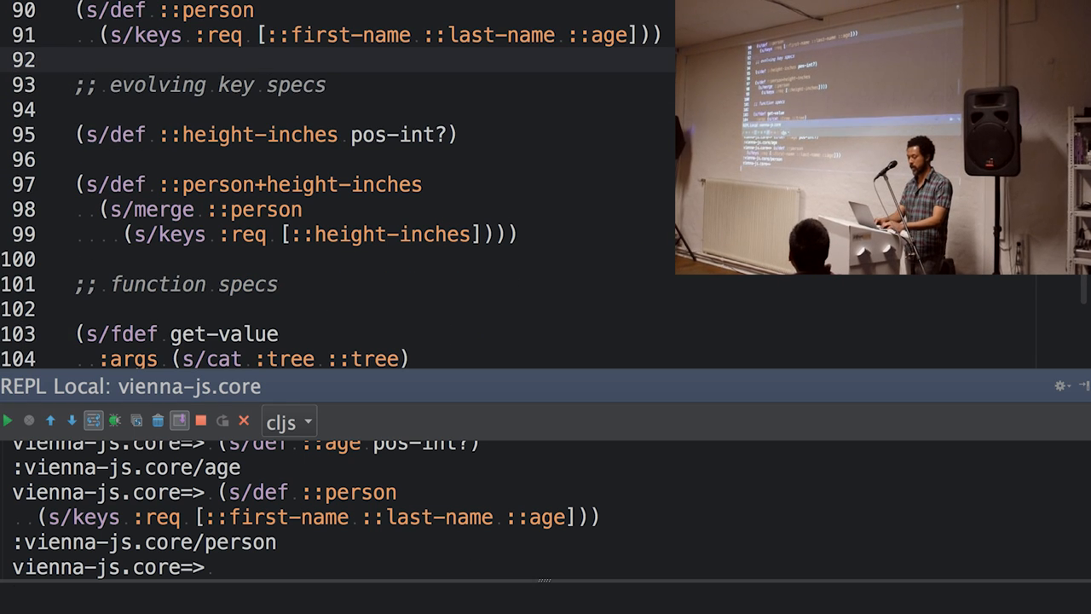
# Conform ::person maps with first and last names, then test a map with age -1
pyautogui.write('(s/conform )')
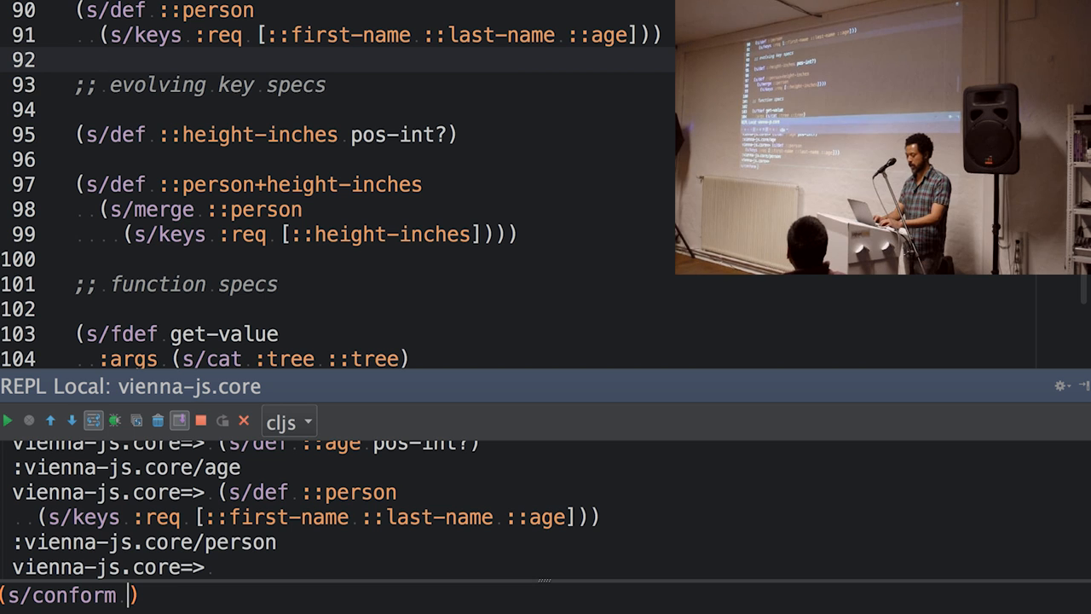
pyautogui.write('::person {}')
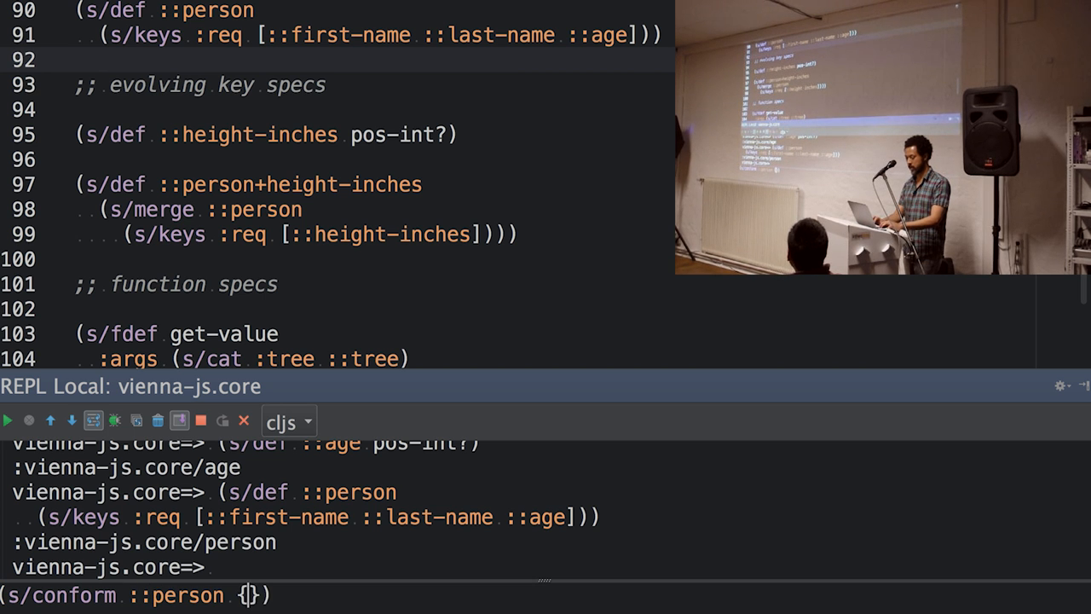
pyautogui.write('::first-name "Davi')
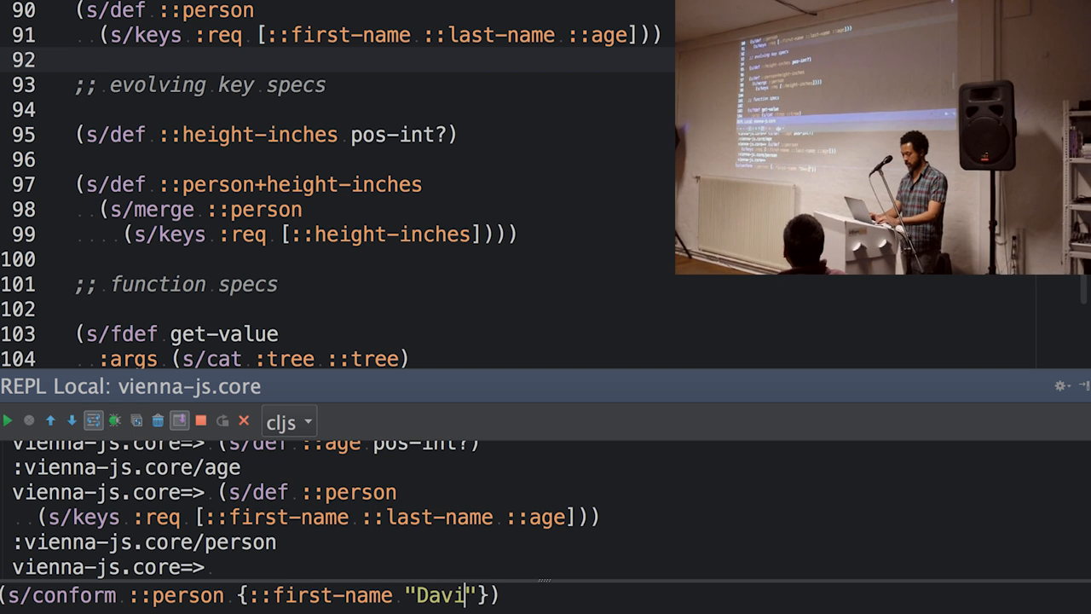
pyautogui.write('d" ::last-name "Nolen" ::age 37')
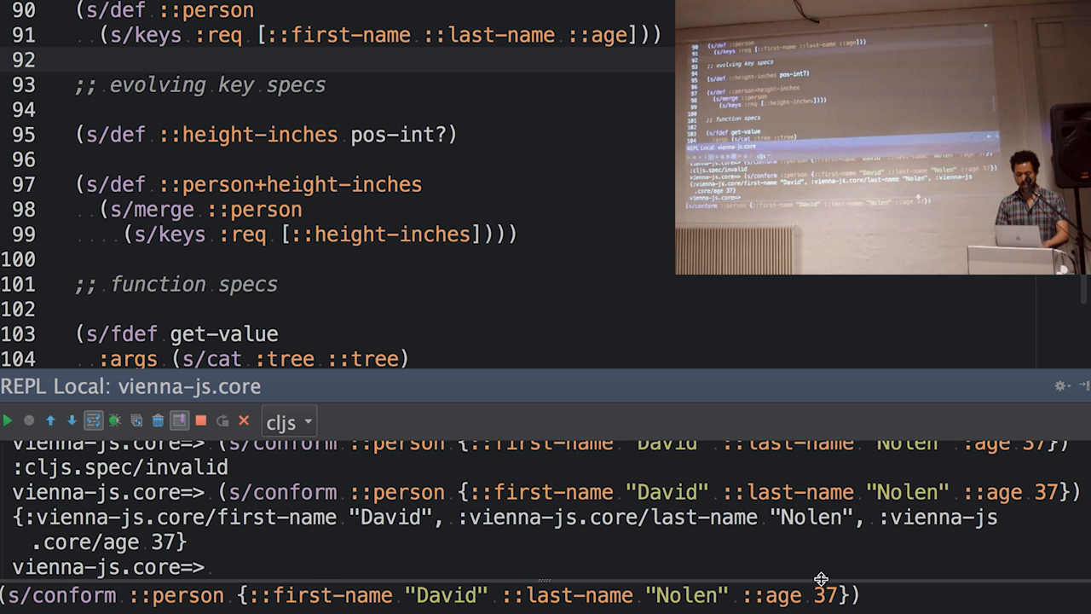
pyautogui.write('-1')
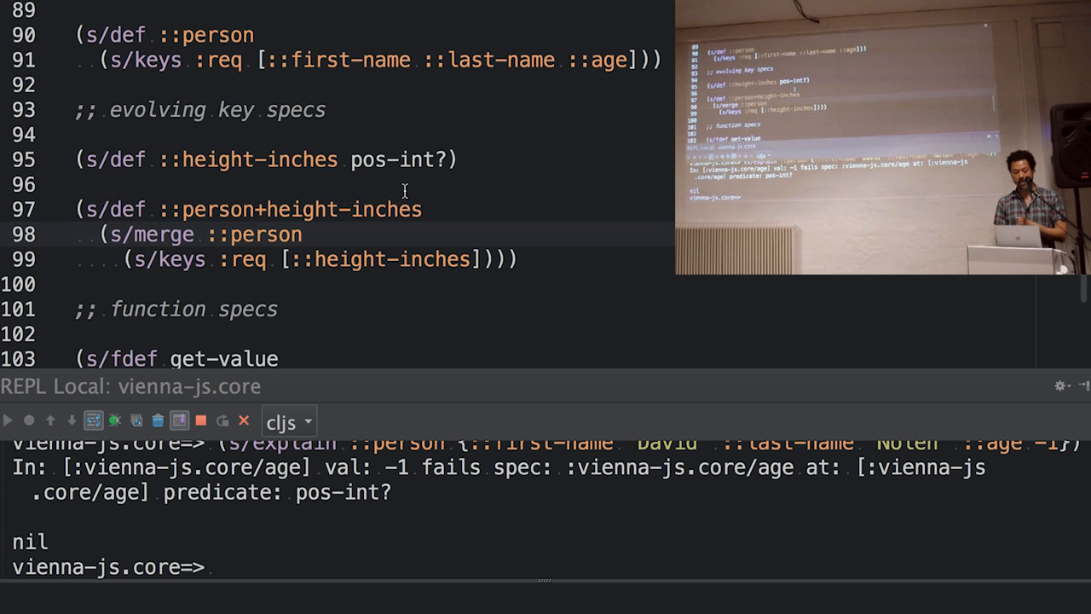
# Select the ::height-inches s/def form for evaluation
pyautogui.click(460, 160)
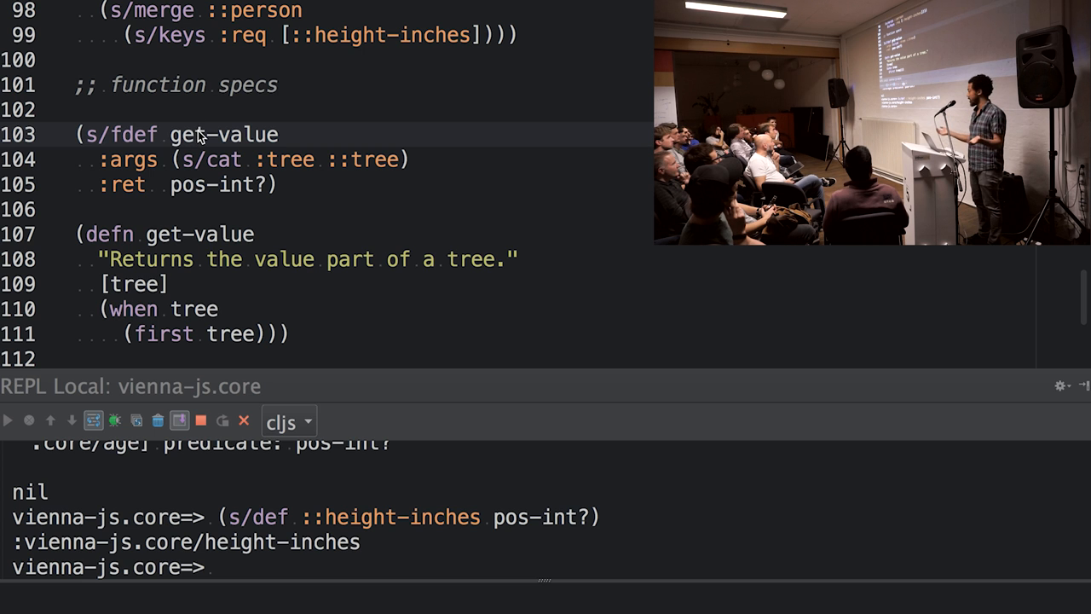
pyautogui.moveTo(267, 229)
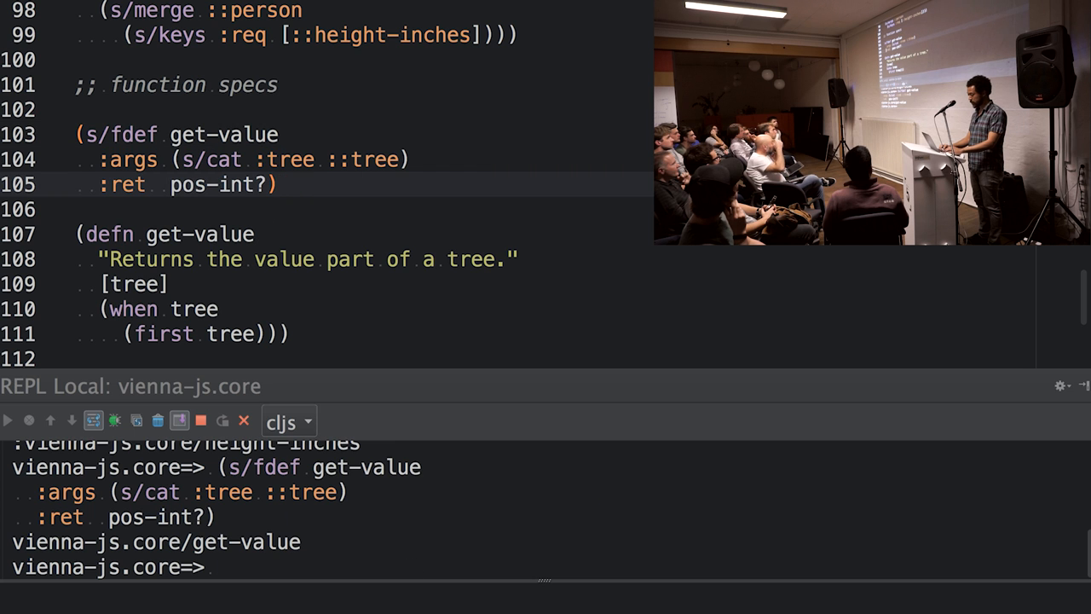
# Scroll down to the instrument and check forms for get-value
pyautogui.scroll(-3)
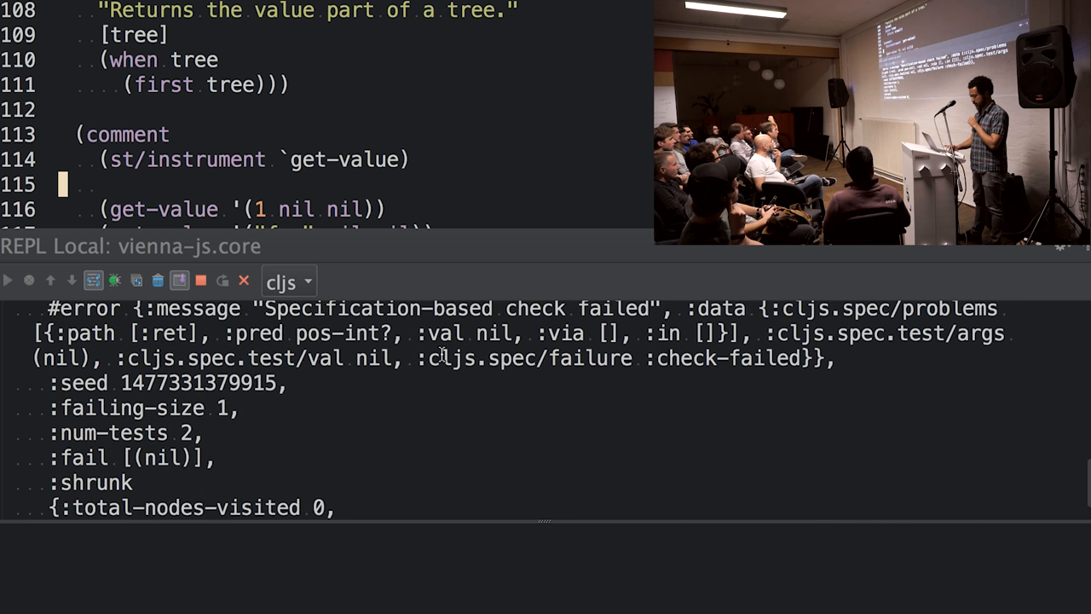
pyautogui.scroll(-3)
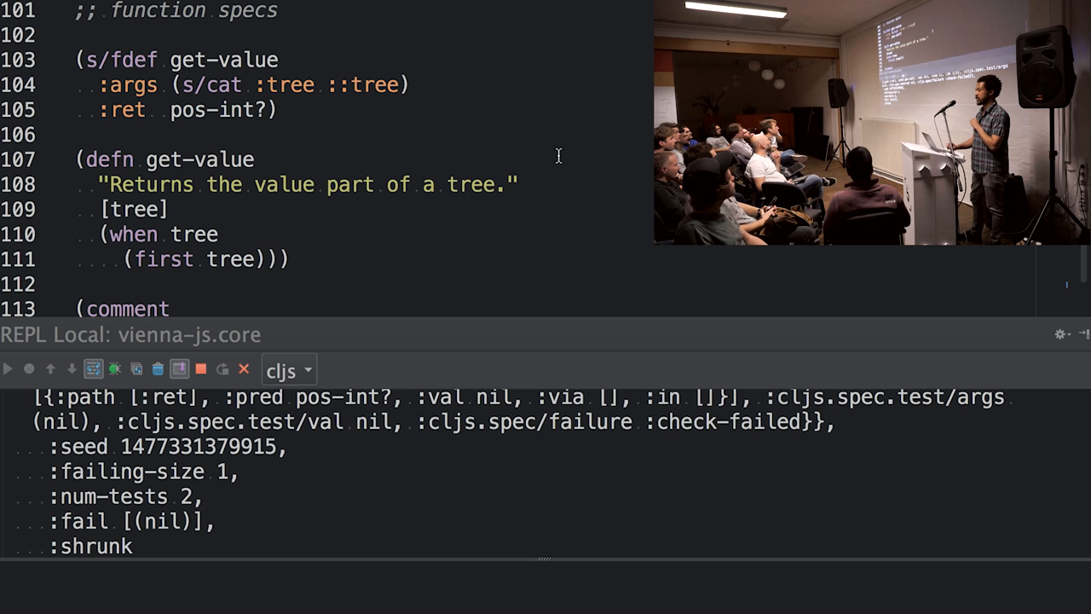
pyautogui.moveTo(166, 134)
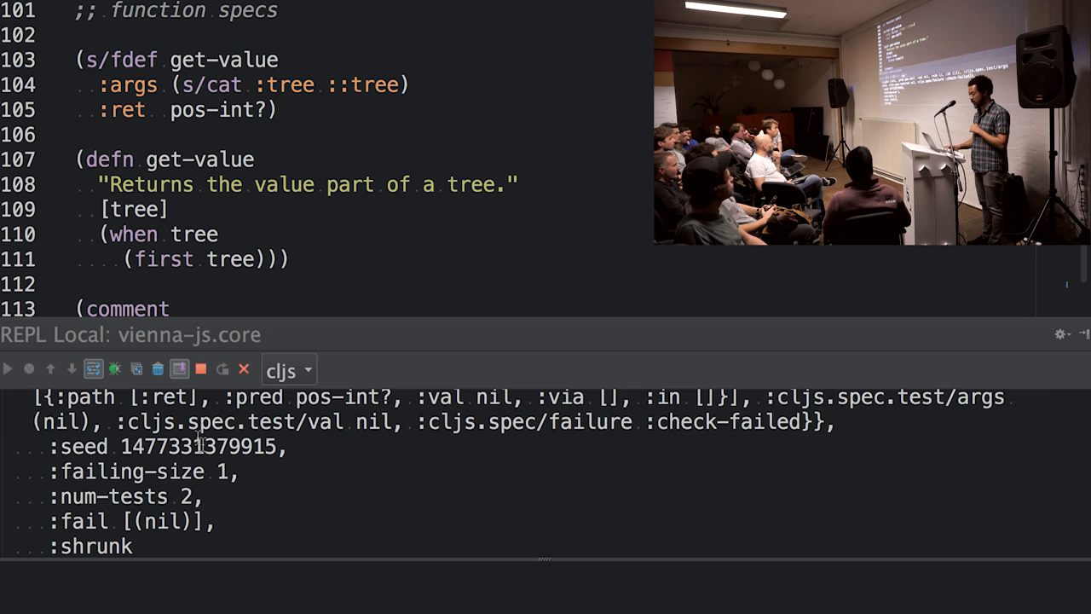
pyautogui.doubleClick(197, 447)
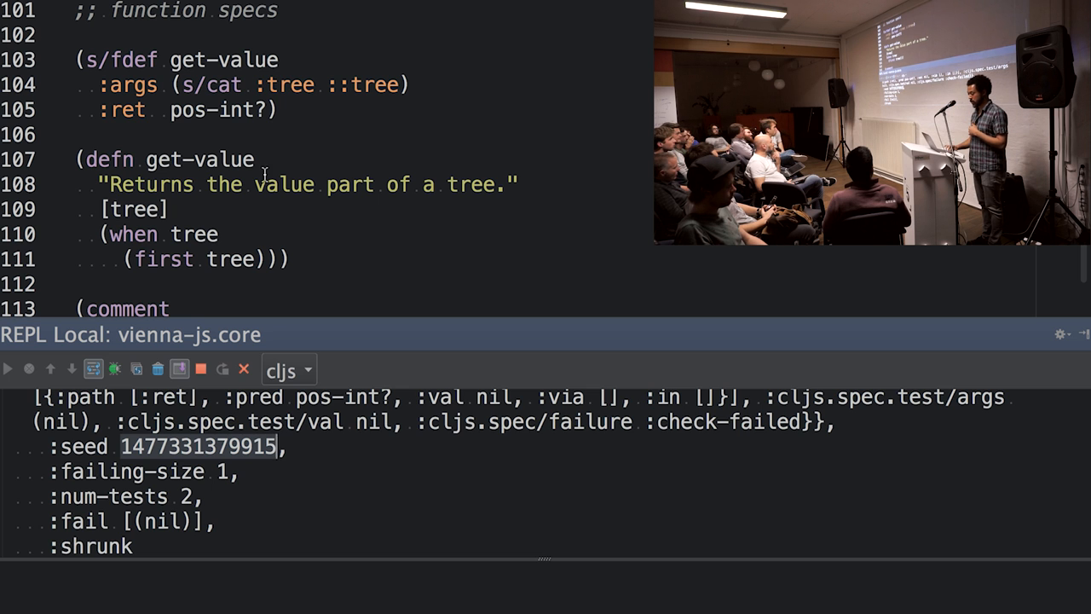
pyautogui.scroll(-3)
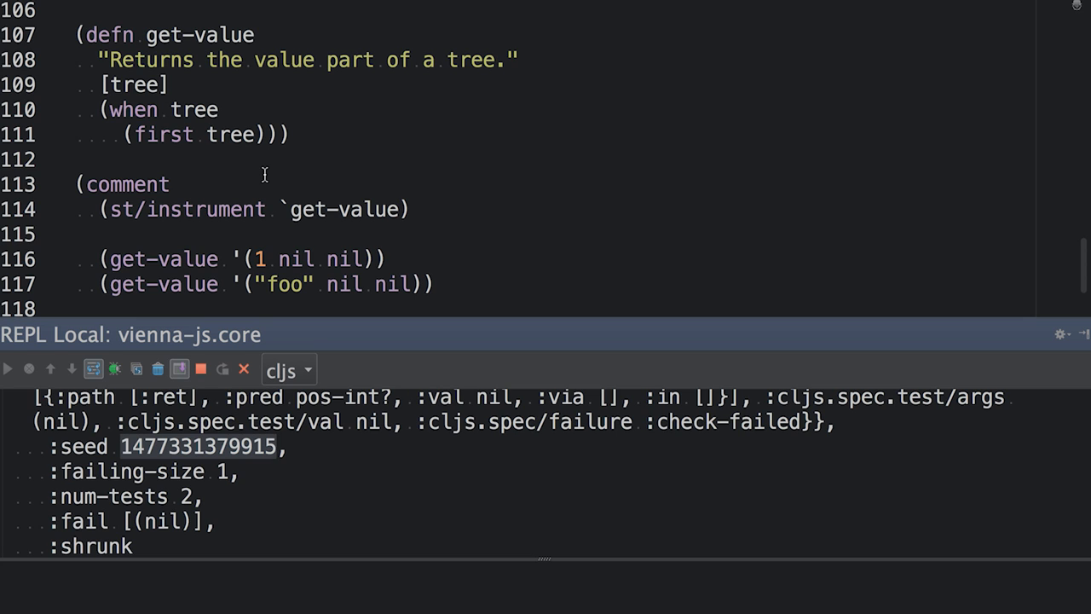
pyautogui.moveTo(429, 186)
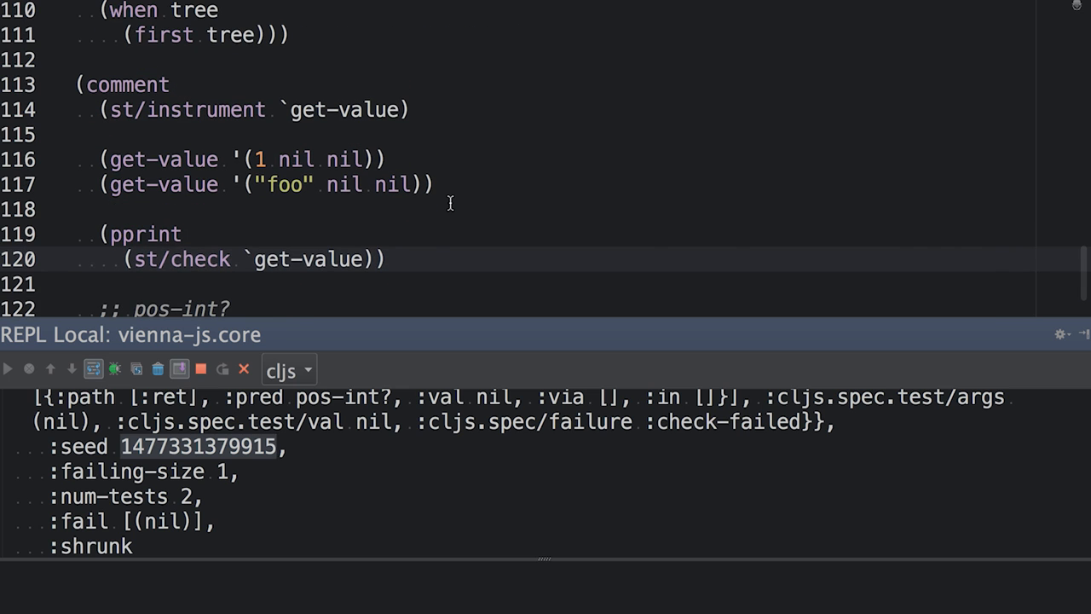
pyautogui.scroll(-3)
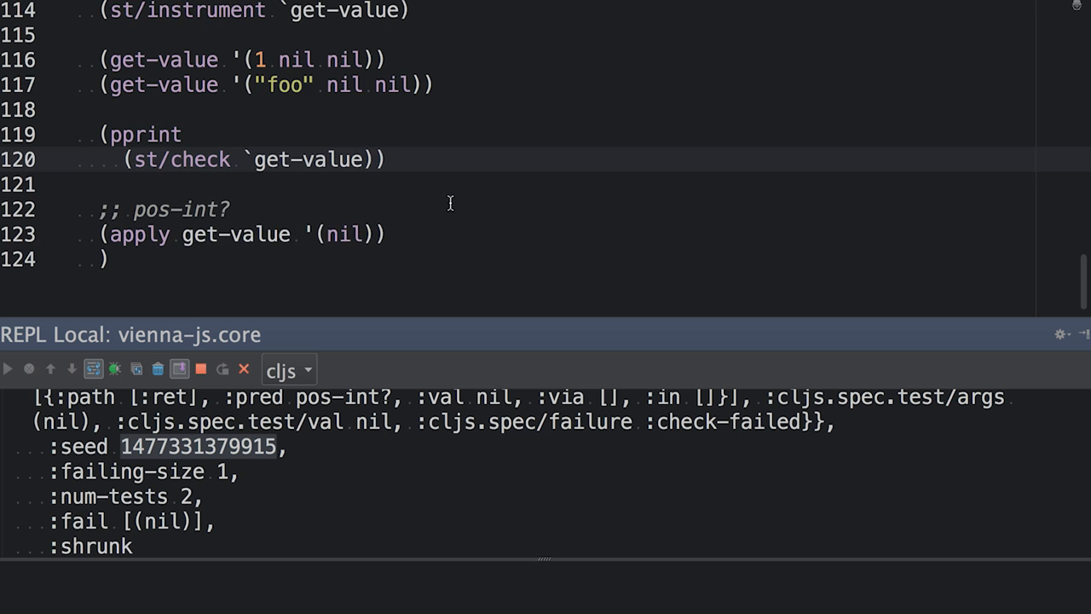